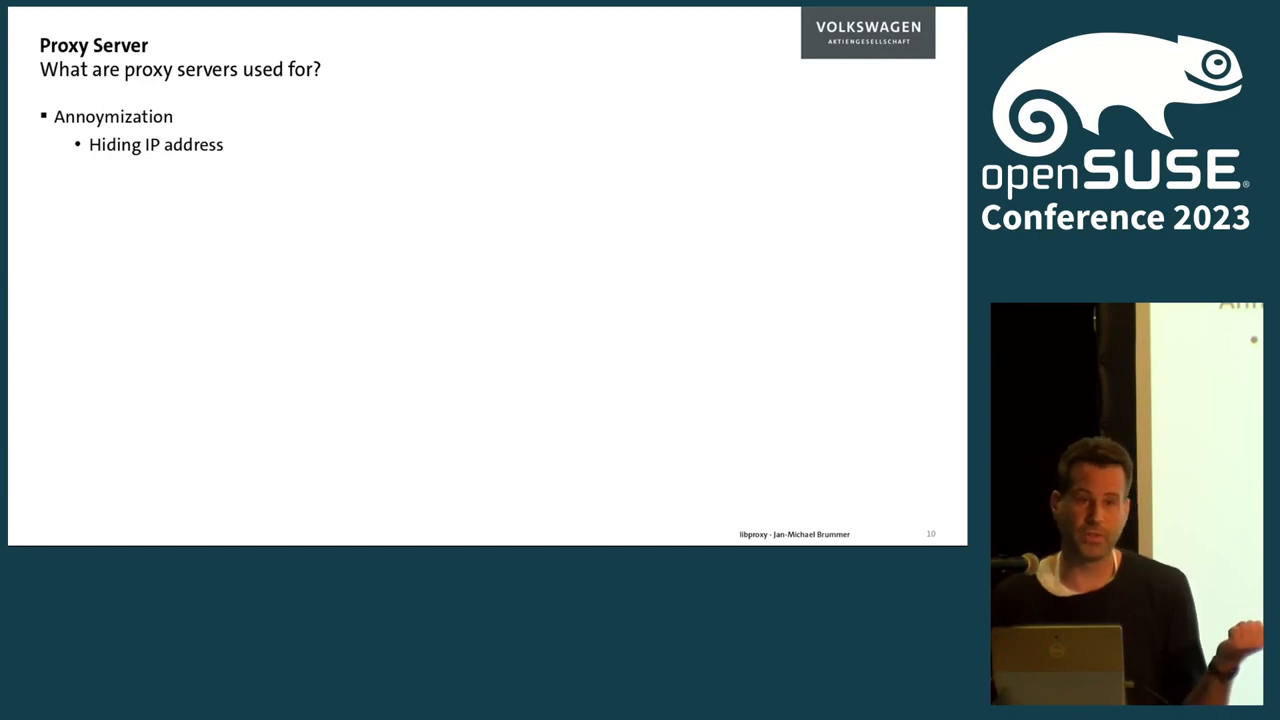
key("Right")
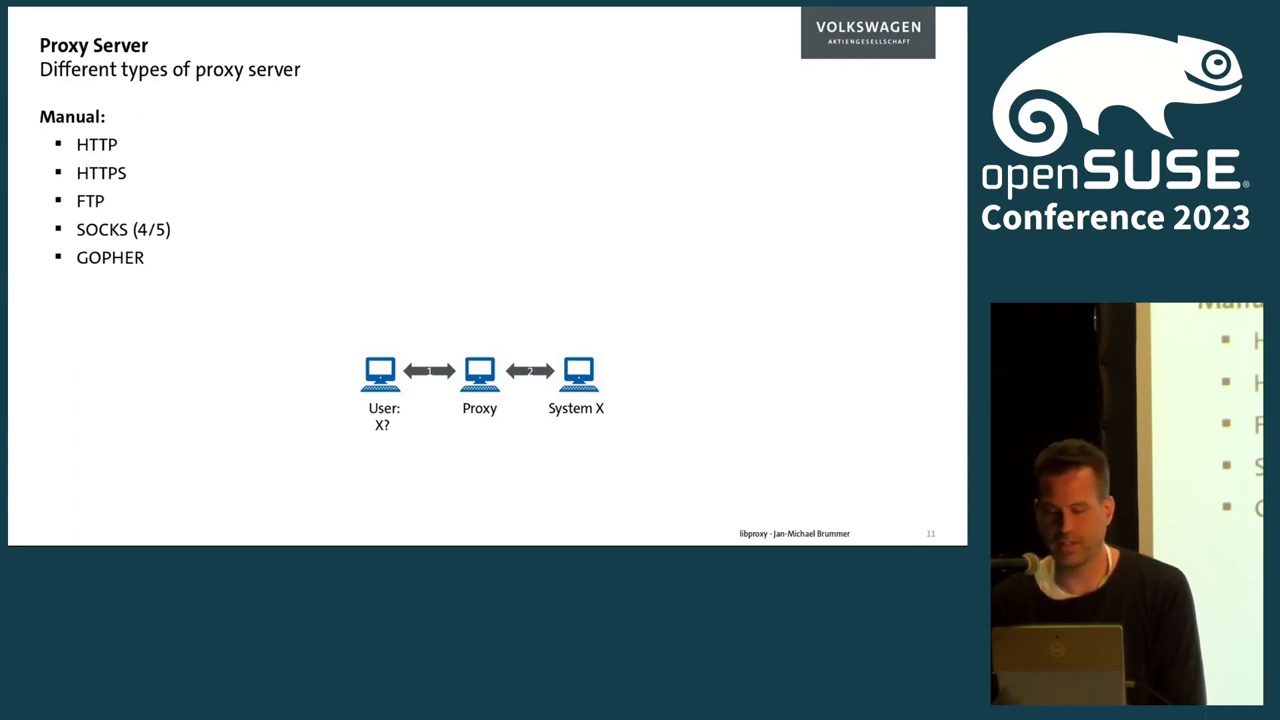
key("right")
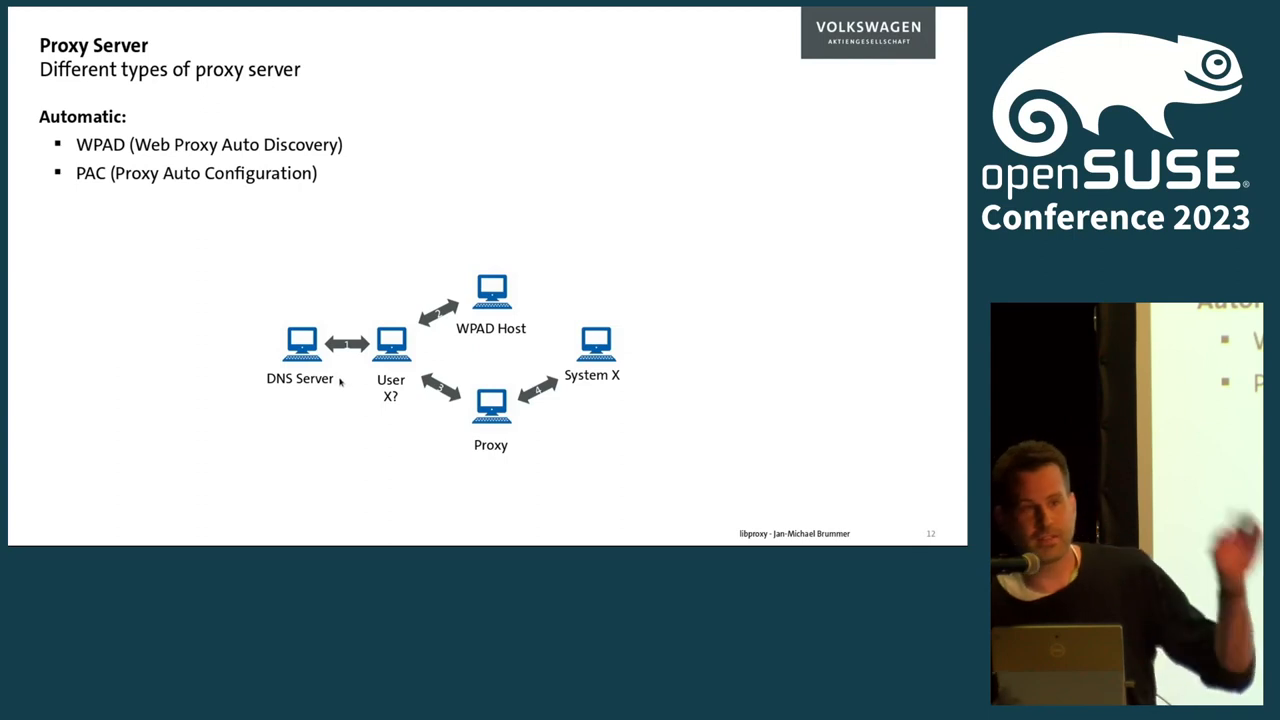
key("Right")
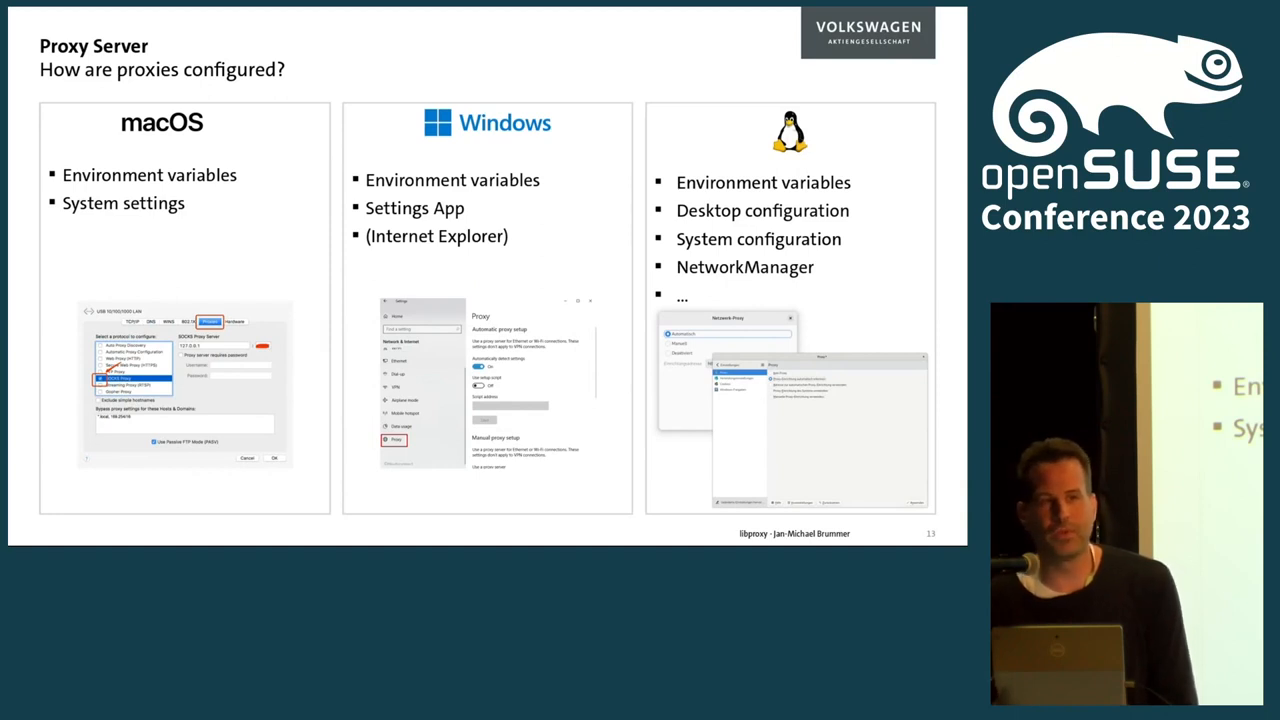